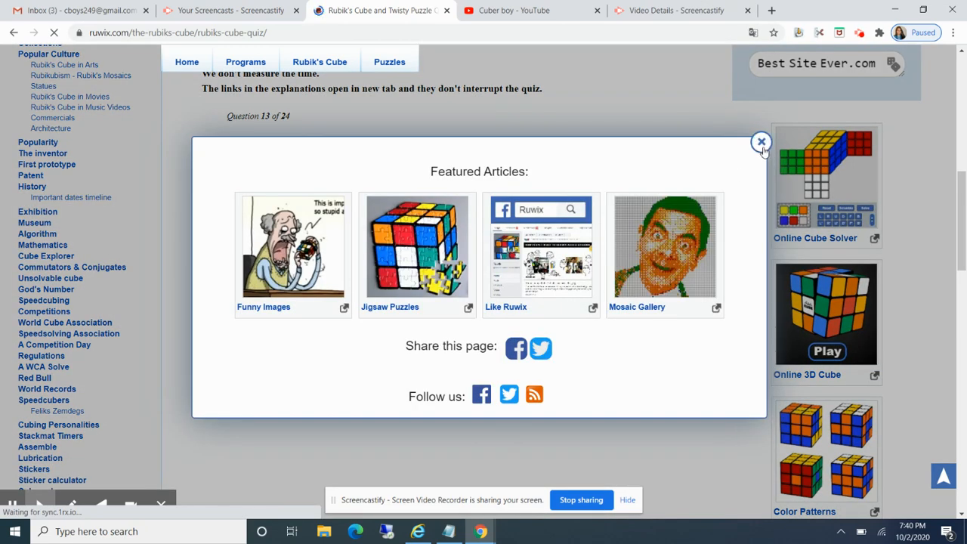
- Dismiss the Featured Articles popup and submit Dude, Where's My Car? for question 13 (marked wrong)
{"action": "left_click", "coordinate": [762, 142]}
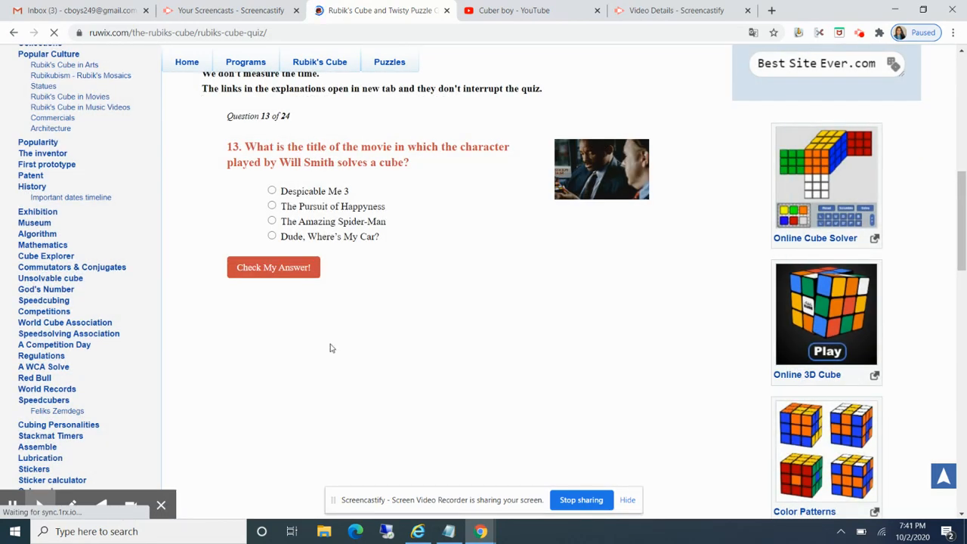
{"action": "scroll", "scroll_direction": "down", "scroll_amount": 3}
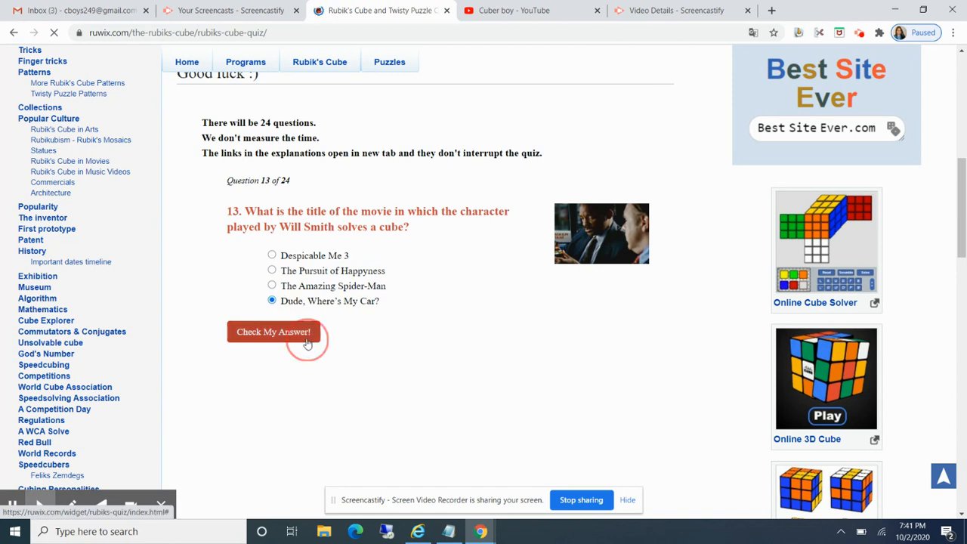
{"action": "left_click", "coordinate": [274, 332]}
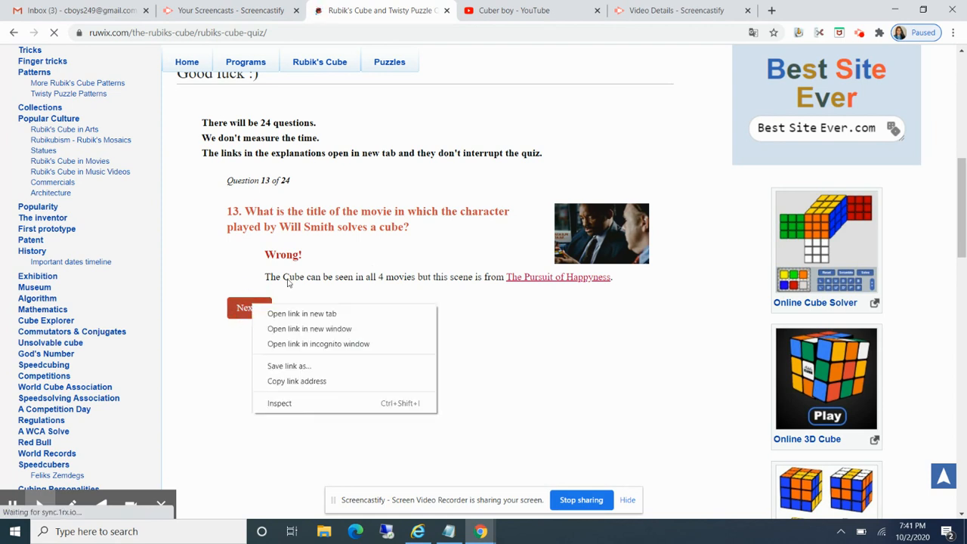
{"action": "left_click", "coordinate": [250, 308]}
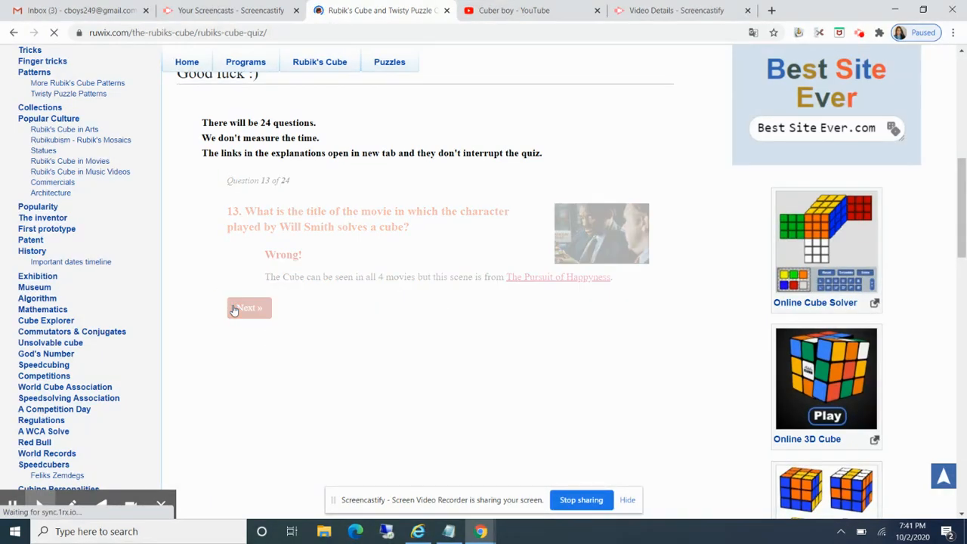
- Submit an answer for question 14, marked false (correct: permutation group)
{"action": "left_click", "coordinate": [249, 308]}
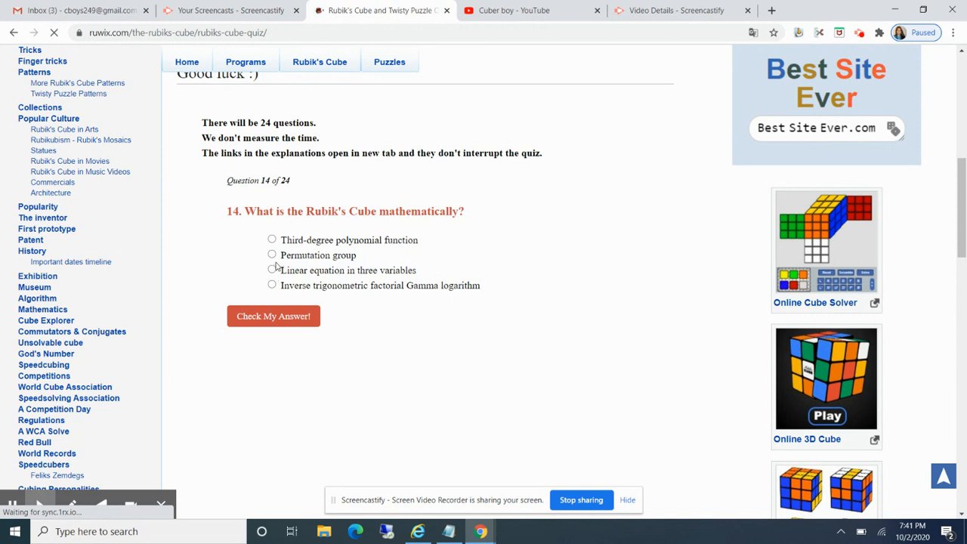
{"action": "left_click", "coordinate": [272, 316]}
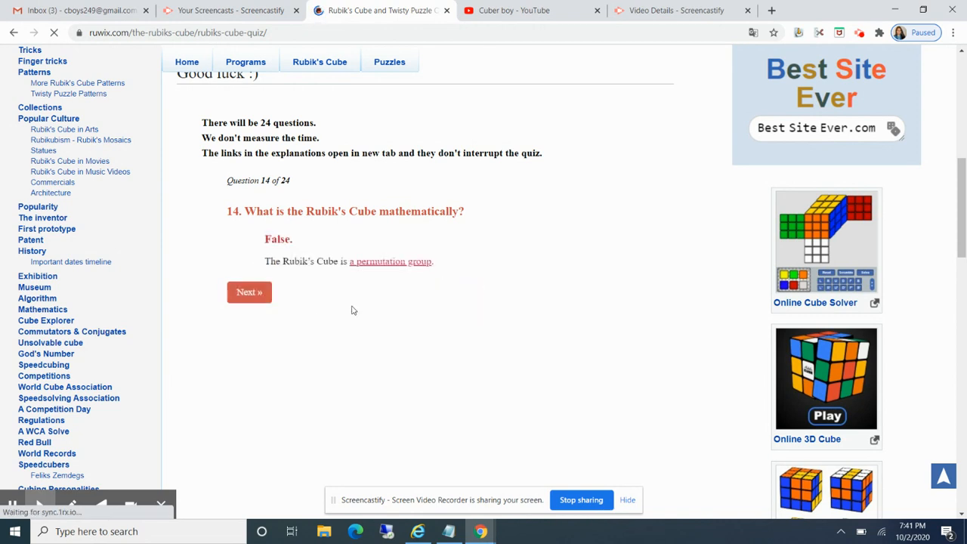
{"action": "left_click", "coordinate": [249, 293]}
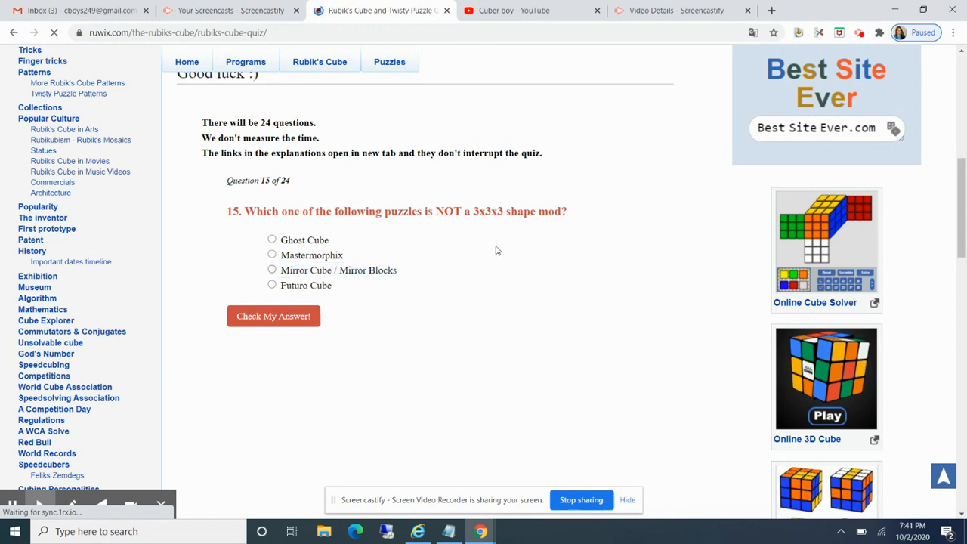
- Submit Ghost Cube for question 15, marked false (correct: Futuro Cube)
{"action": "left_click", "coordinate": [272, 238]}
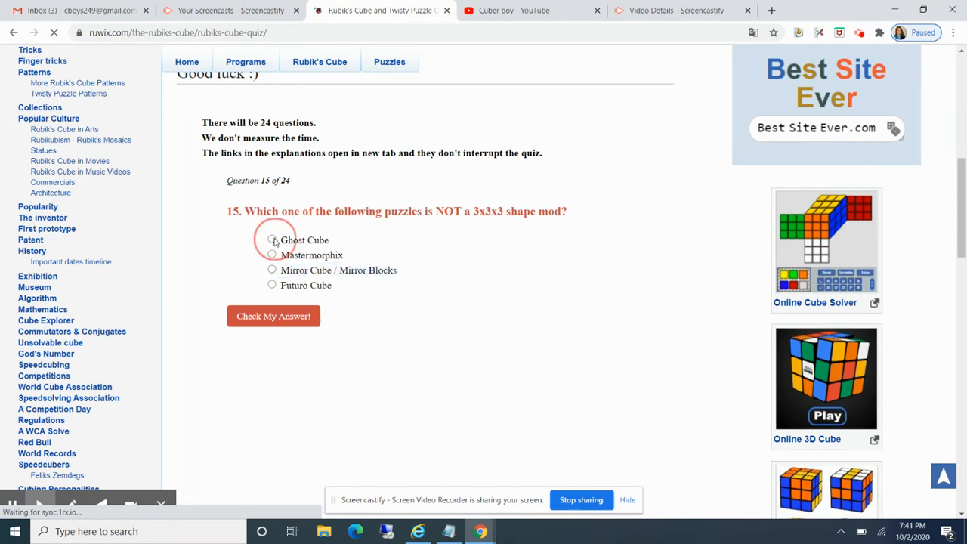
{"action": "left_click", "coordinate": [272, 239]}
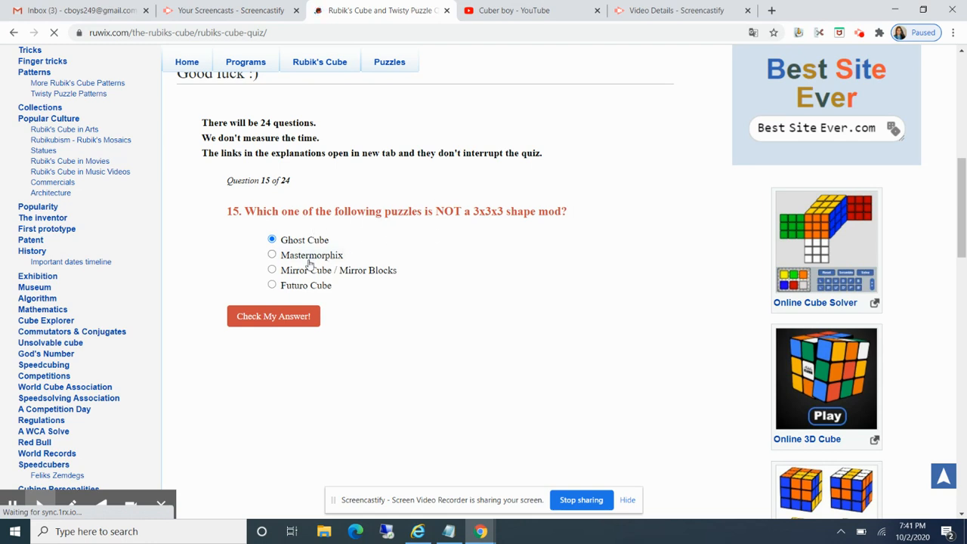
{"action": "left_click", "coordinate": [272, 254]}
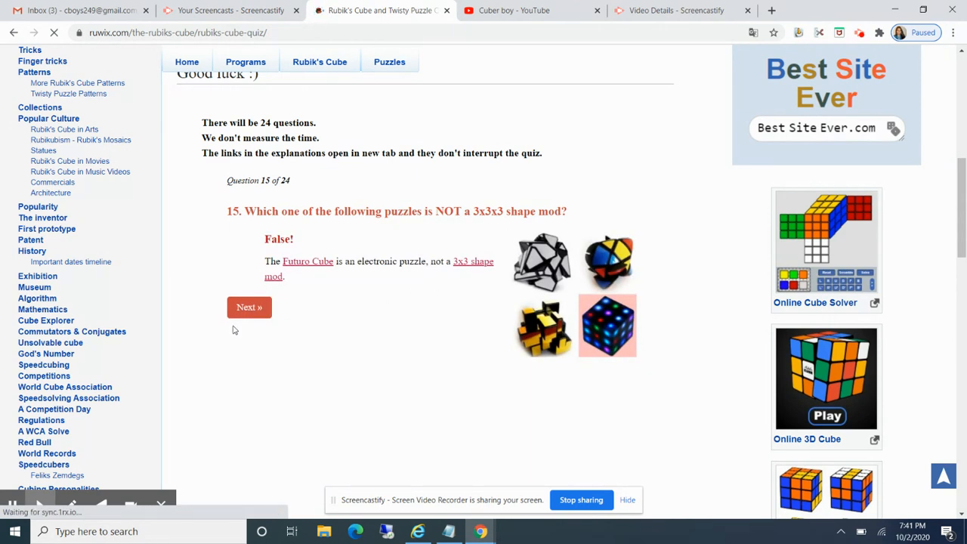
- Submit Superflip as the scramble name for question 16
{"action": "left_click", "coordinate": [250, 307]}
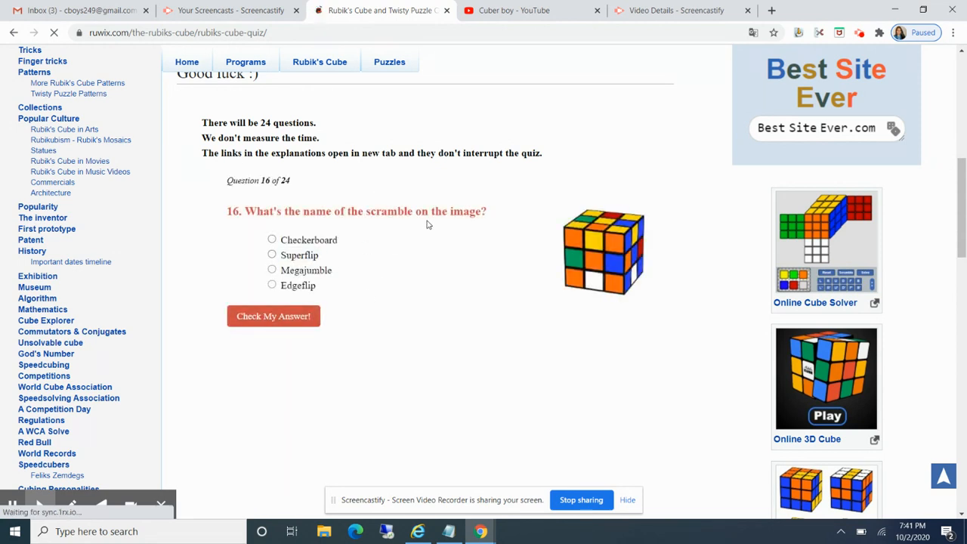
{"action": "mouse_move", "coordinate": [381, 302]}
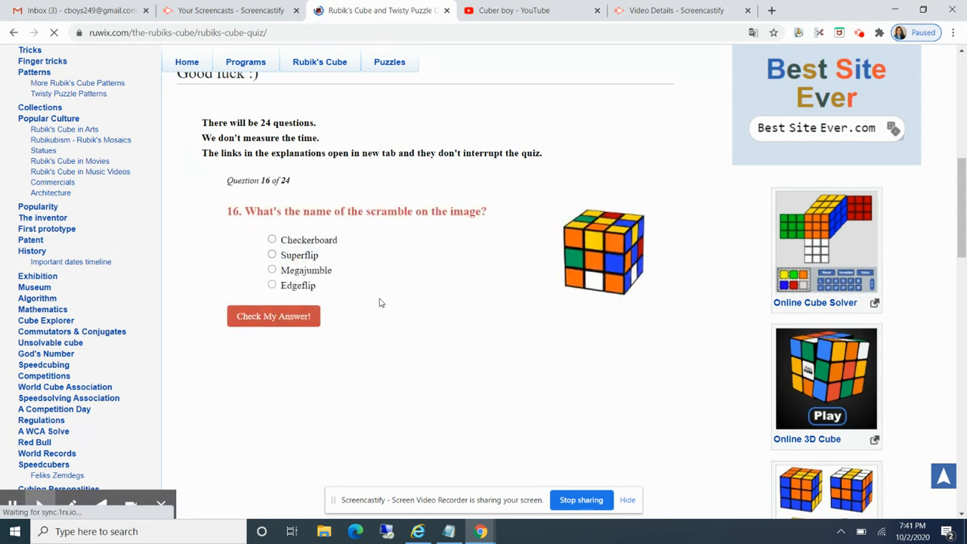
{"action": "left_click", "coordinate": [272, 254]}
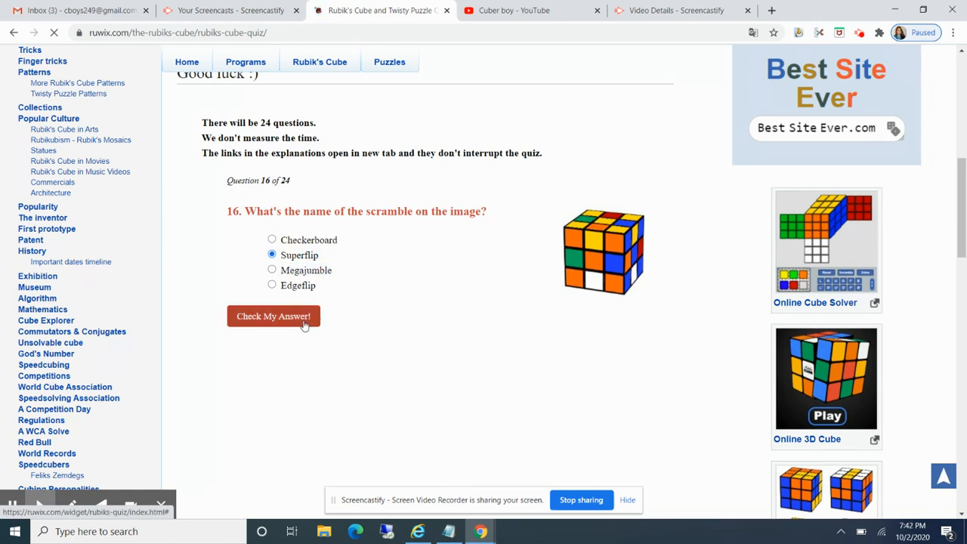
{"action": "left_click", "coordinate": [274, 316]}
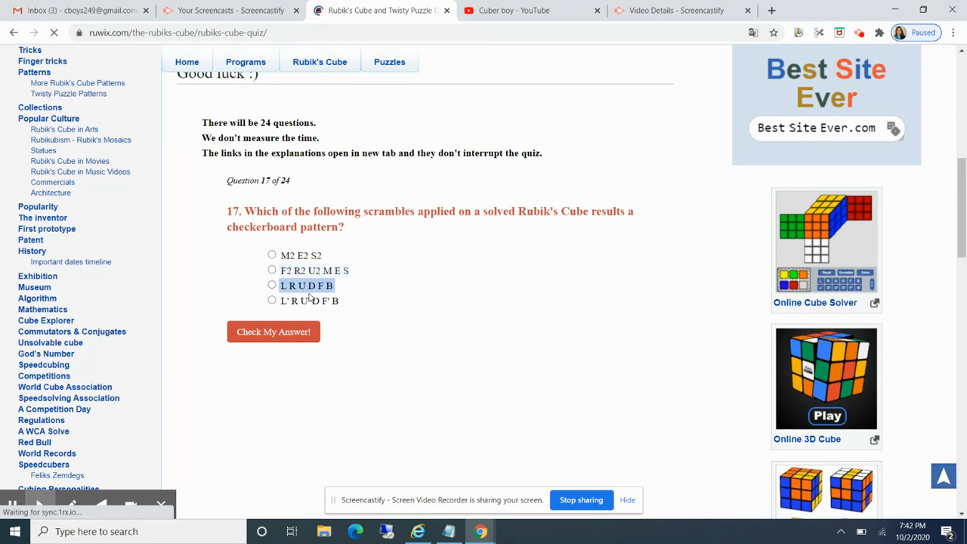
- Submit M2 E2 S2 for question 17 and Spice Girls – Viva Forever for 18, both correct
{"action": "left_click", "coordinate": [272, 255]}
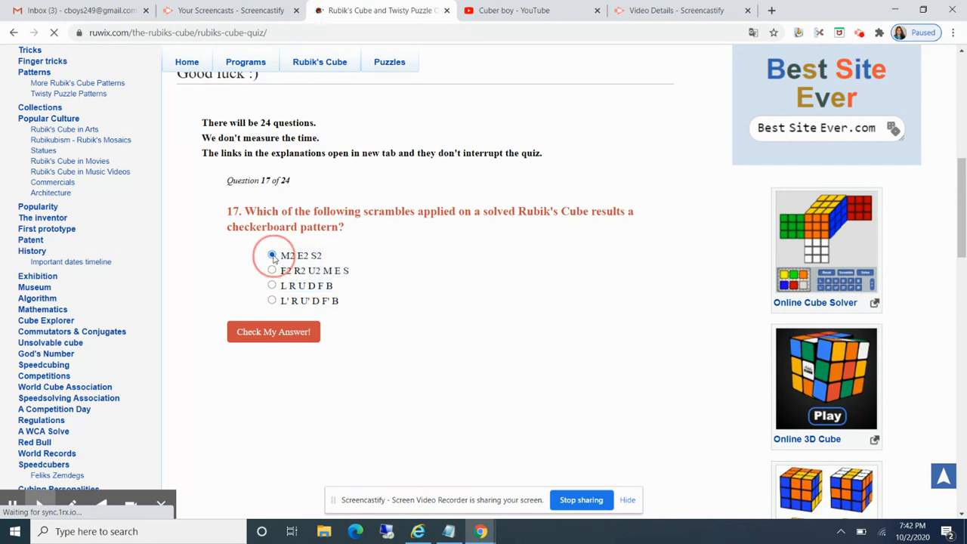
{"action": "left_click", "coordinate": [272, 333]}
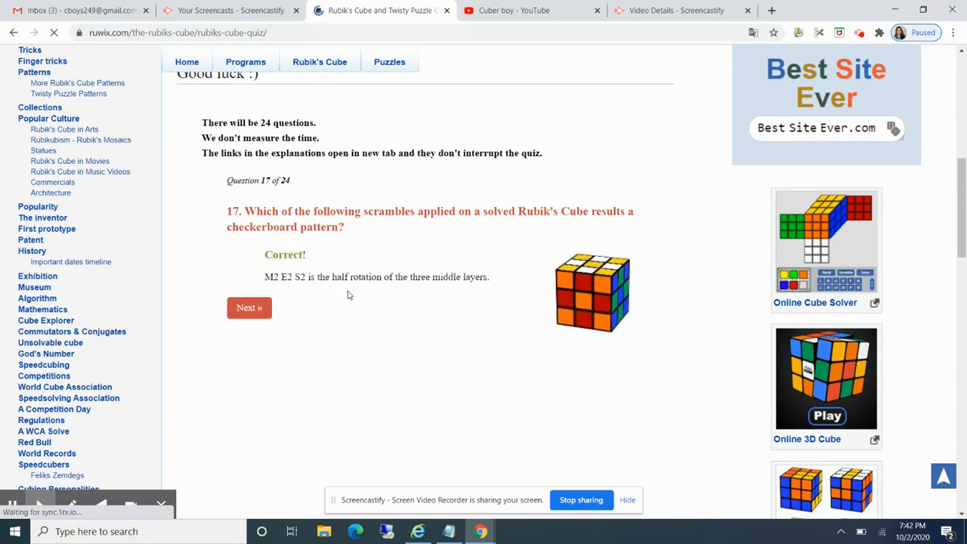
{"action": "left_click", "coordinate": [249, 308]}
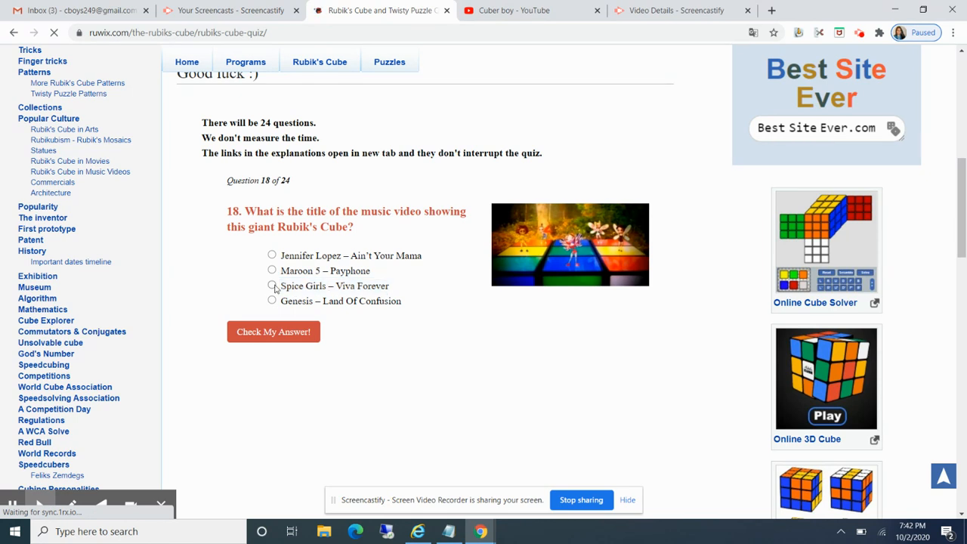
{"action": "left_click", "coordinate": [272, 285]}
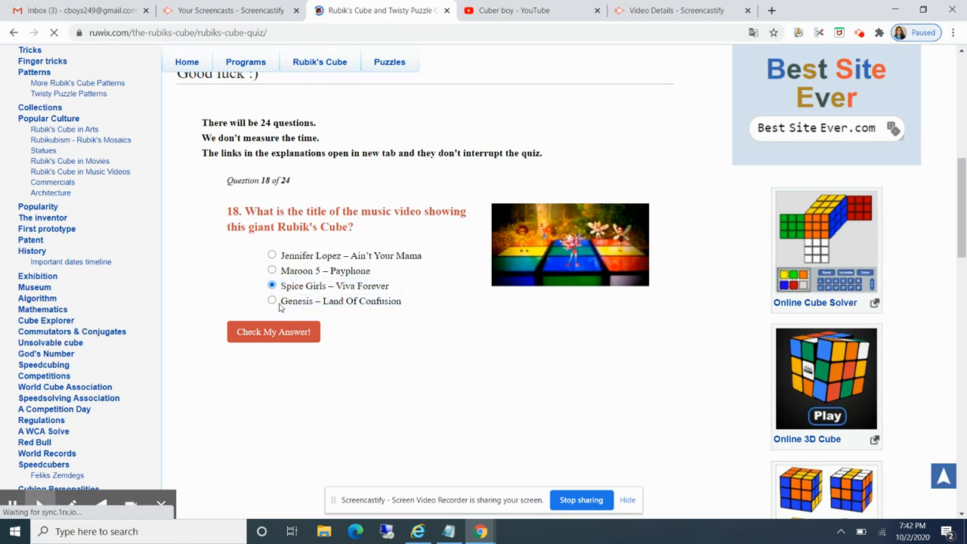
{"action": "left_click", "coordinate": [272, 332]}
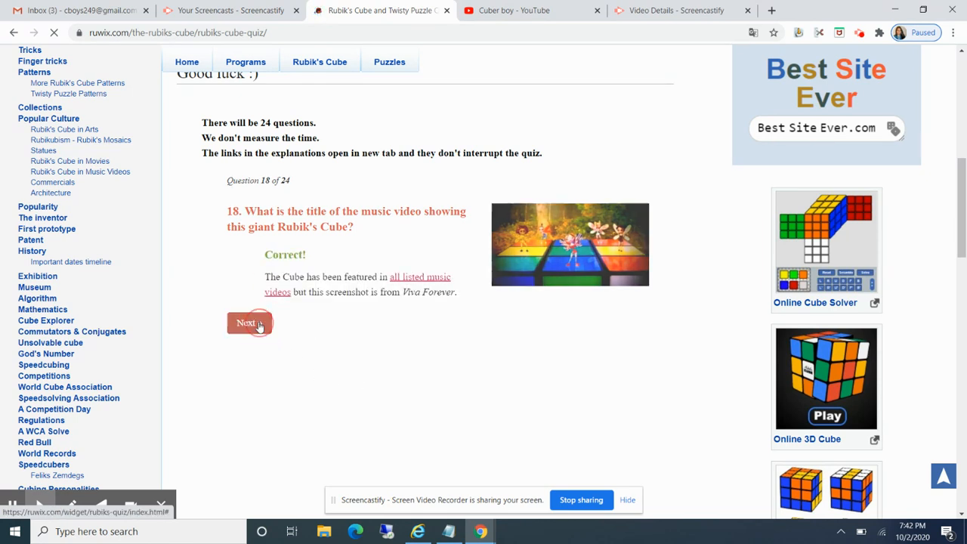
- Submit the copyright organization for question 19 and the first algorithm option for question 20
{"action": "left_click", "coordinate": [250, 323]}
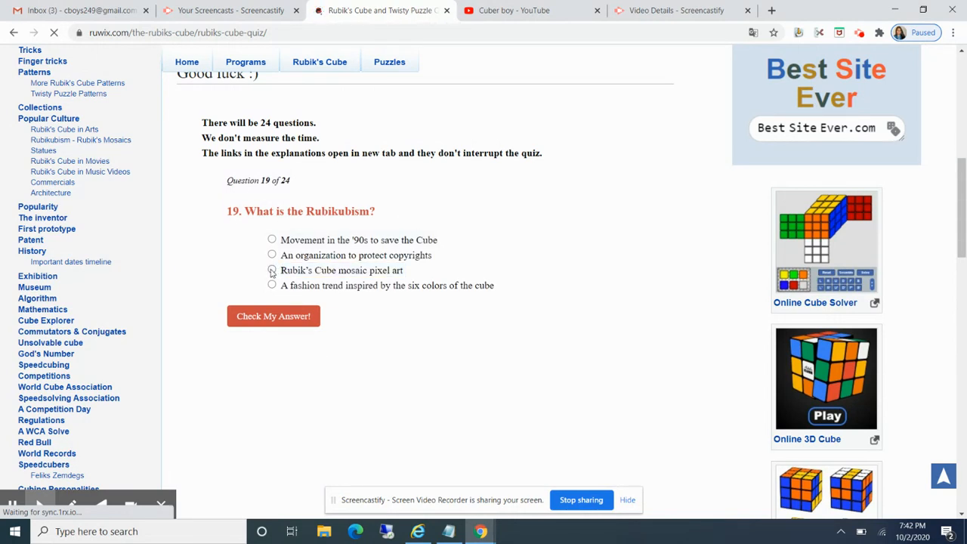
{"action": "left_click", "coordinate": [272, 254]}
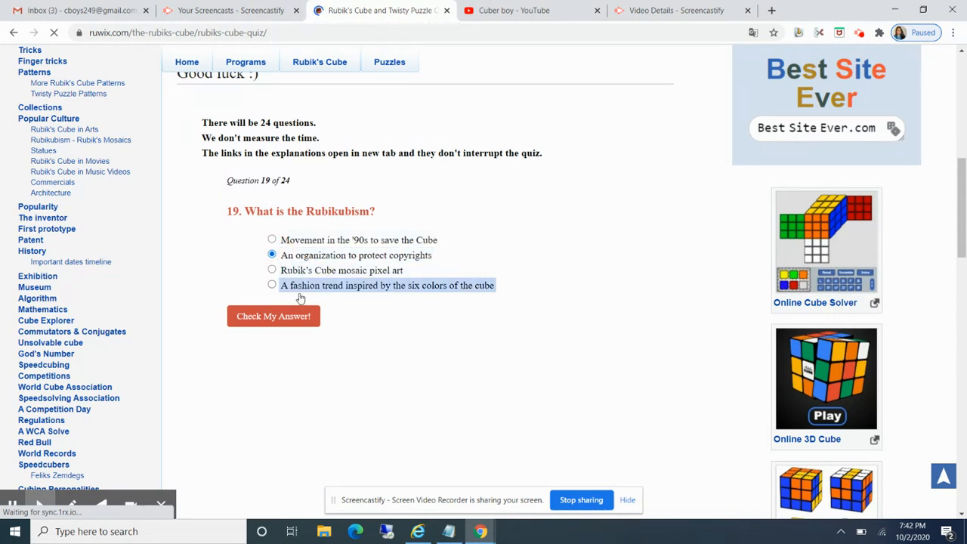
{"action": "left_click", "coordinate": [272, 316]}
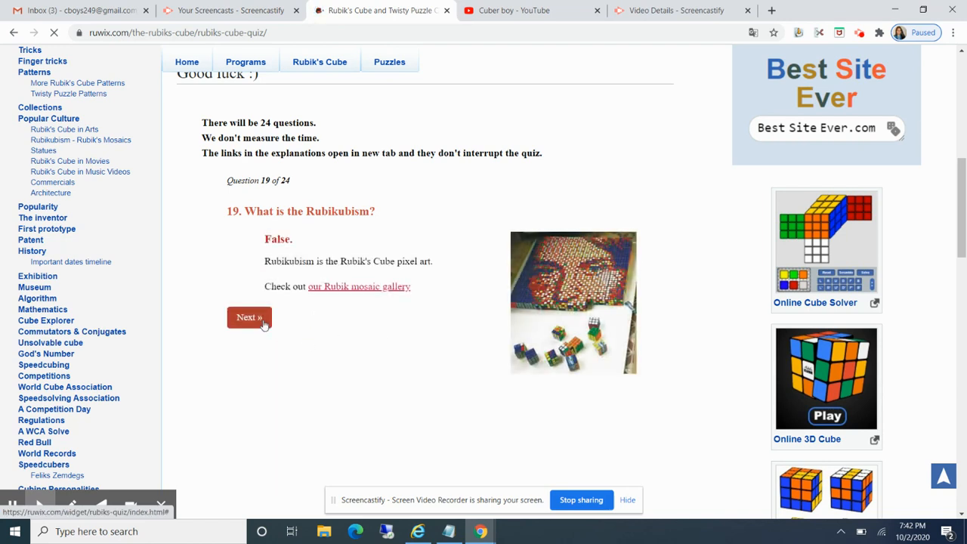
{"action": "left_click", "coordinate": [248, 317]}
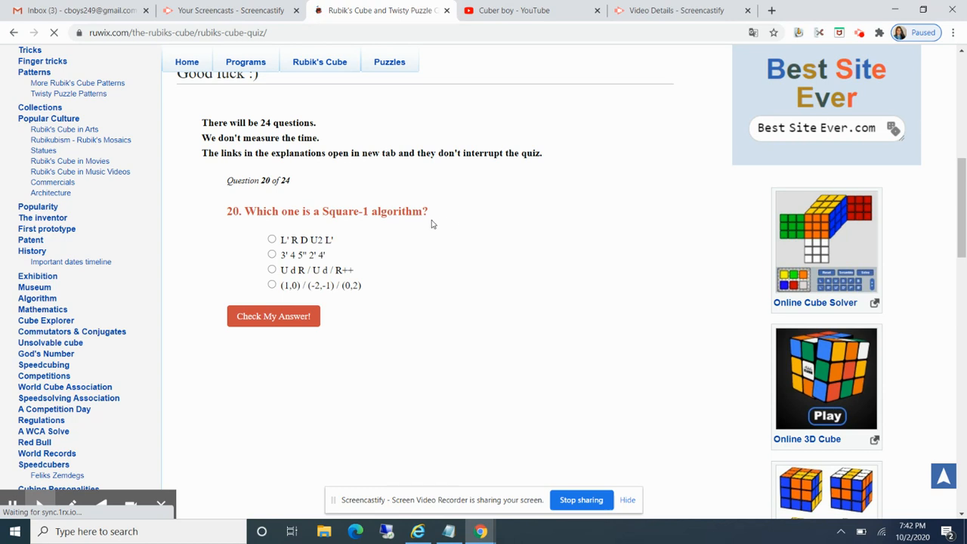
{"action": "left_click", "coordinate": [272, 239]}
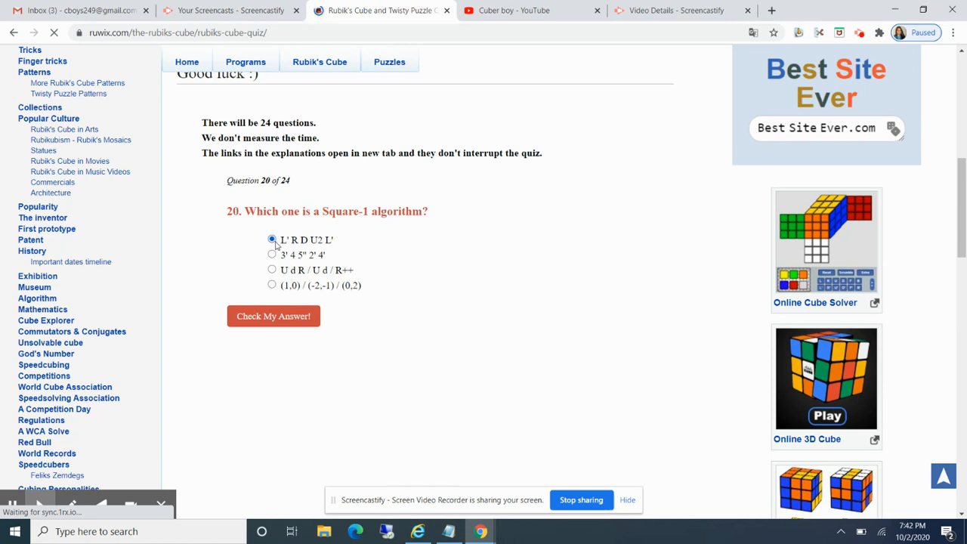
{"action": "left_click", "coordinate": [273, 316]}
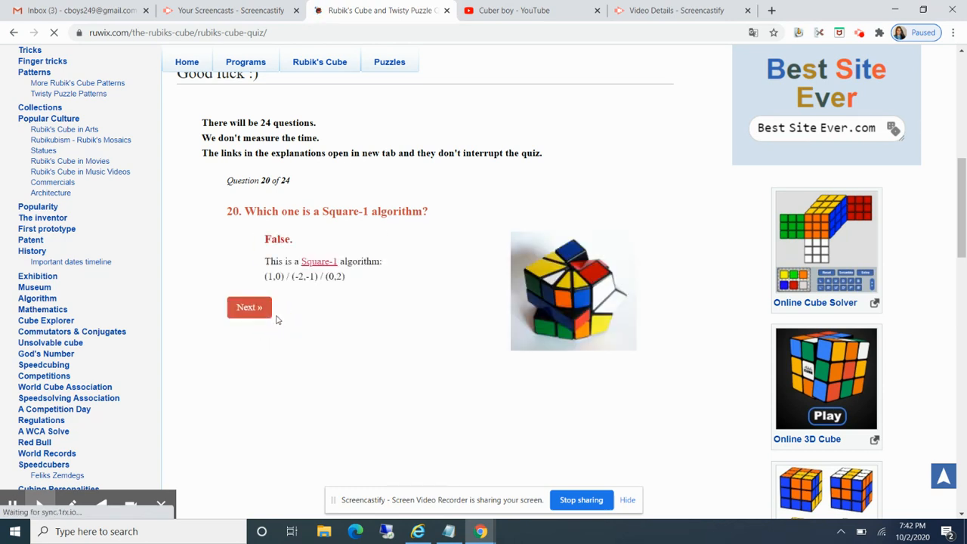
- Submit Hungarian for question 21 and Stackmat Timer for question 22
{"action": "left_click", "coordinate": [247, 307]}
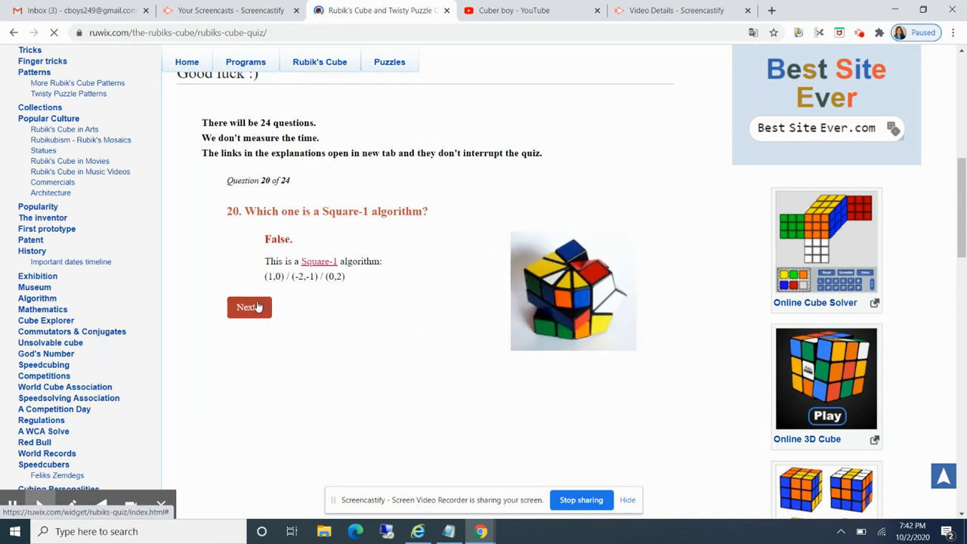
{"action": "left_click", "coordinate": [249, 306]}
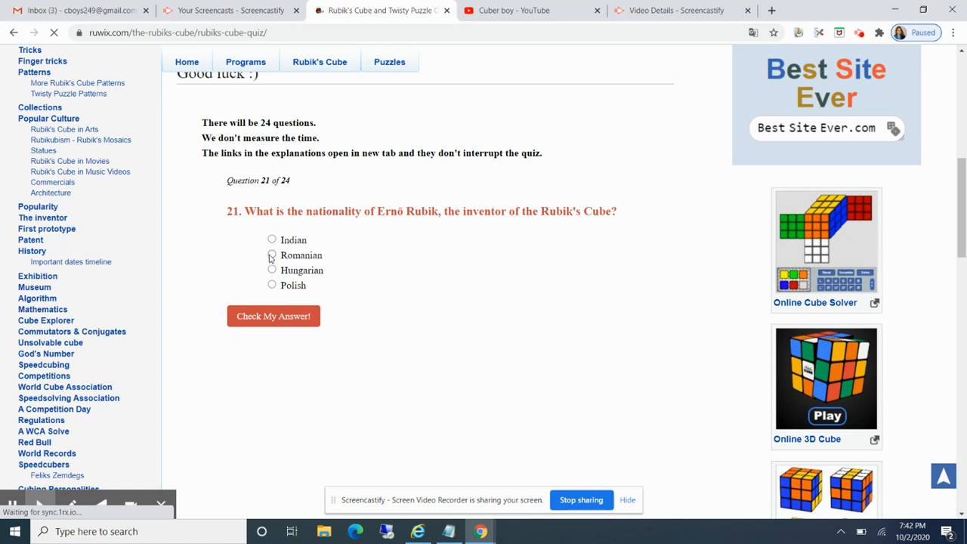
{"action": "left_click", "coordinate": [272, 269]}
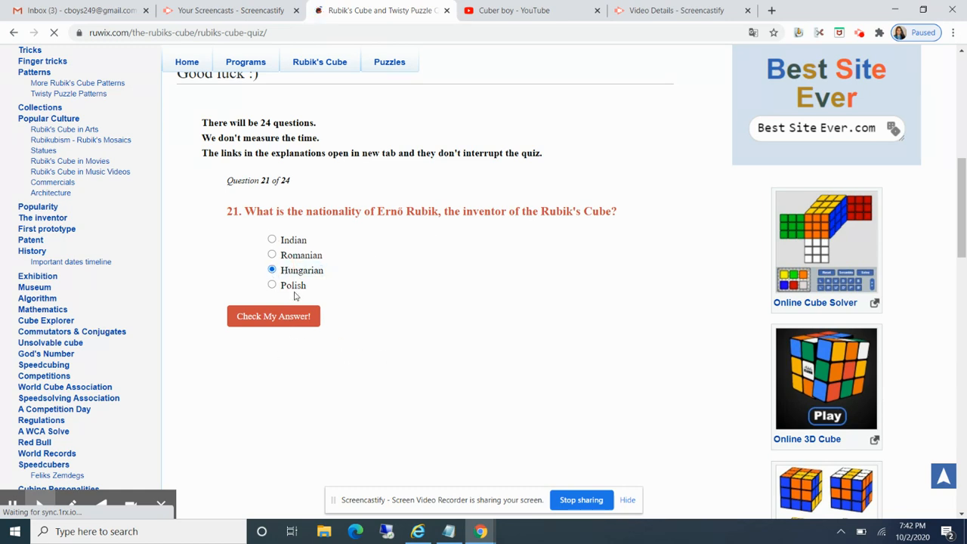
{"action": "left_click", "coordinate": [272, 316]}
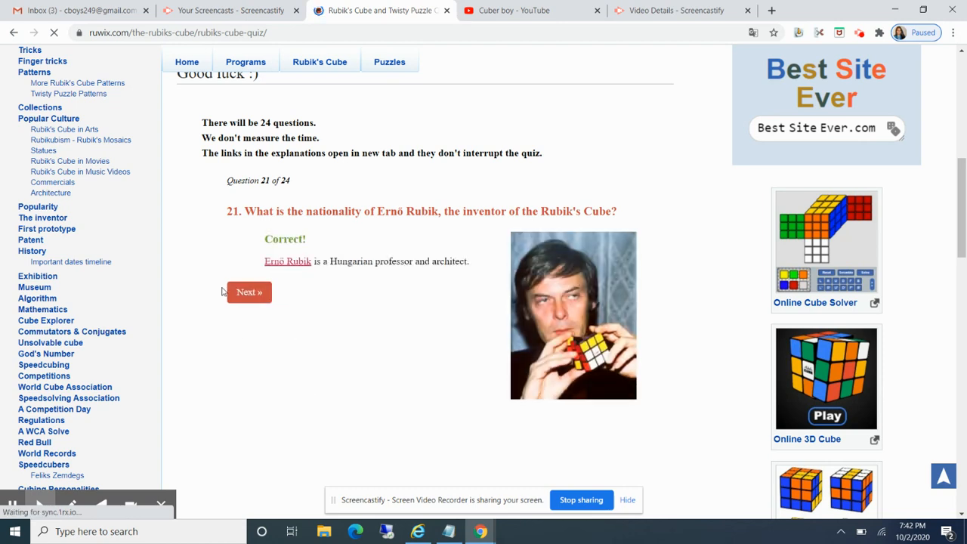
{"action": "left_click", "coordinate": [248, 292]}
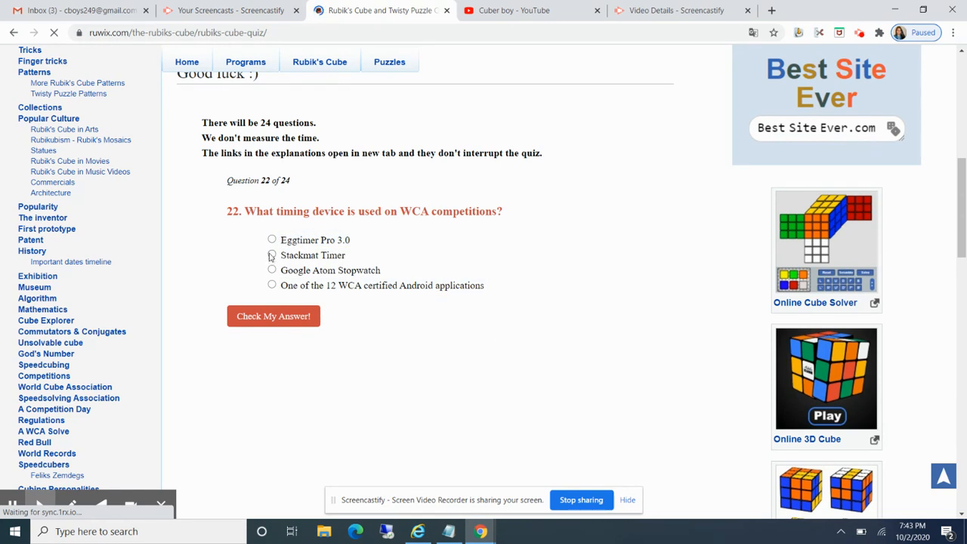
{"action": "left_click", "coordinate": [272, 254]}
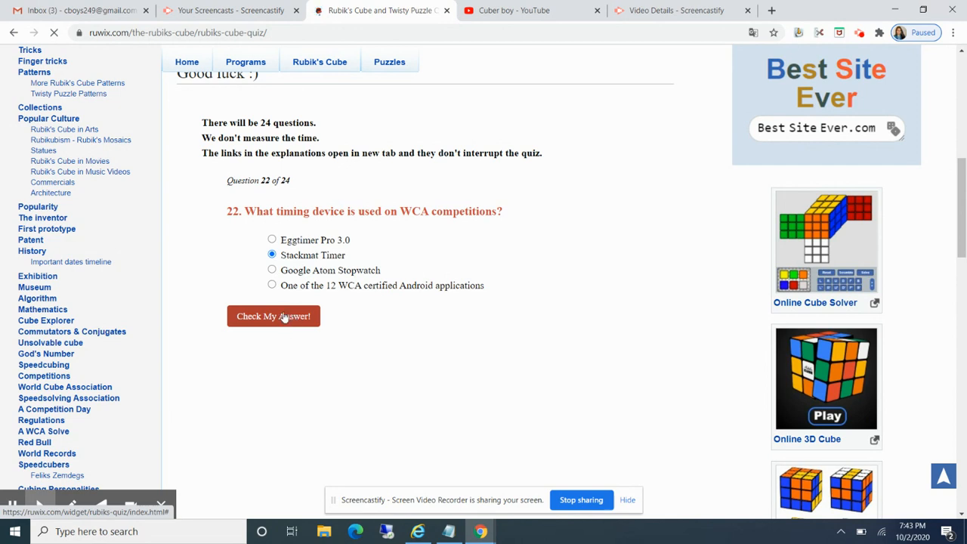
{"action": "left_click", "coordinate": [272, 316]}
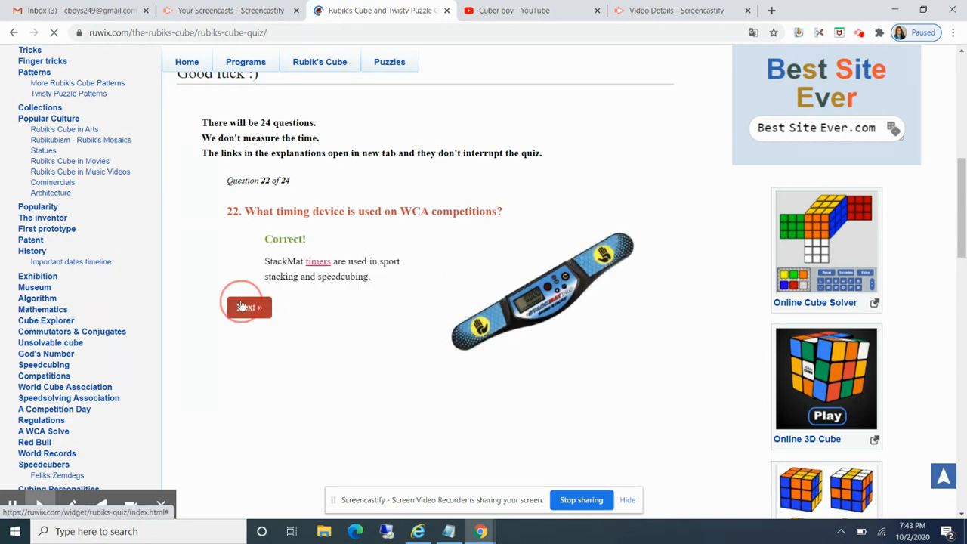
- Answer question 23, submit 20 for question 24 and finish with a 13/24 score
{"action": "left_click", "coordinate": [247, 307]}
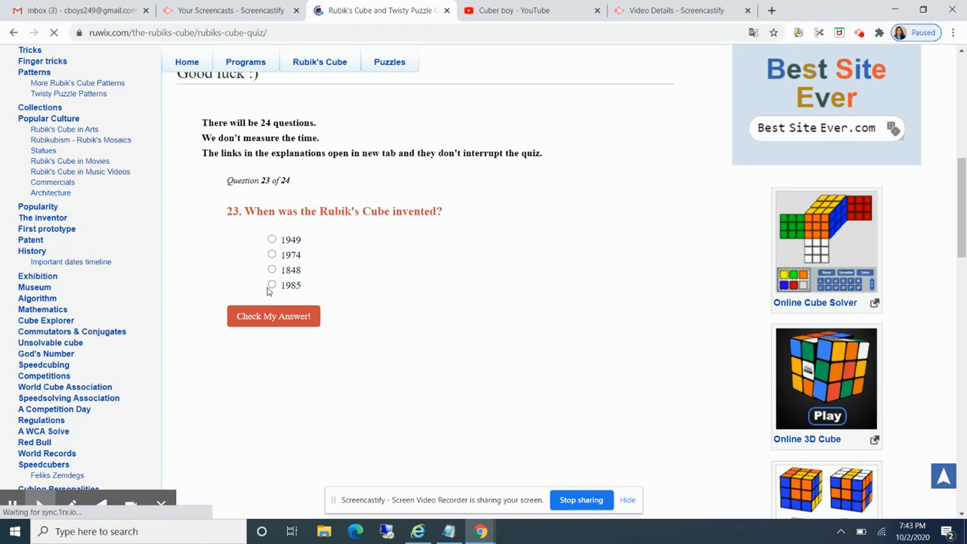
{"action": "left_click", "coordinate": [272, 316]}
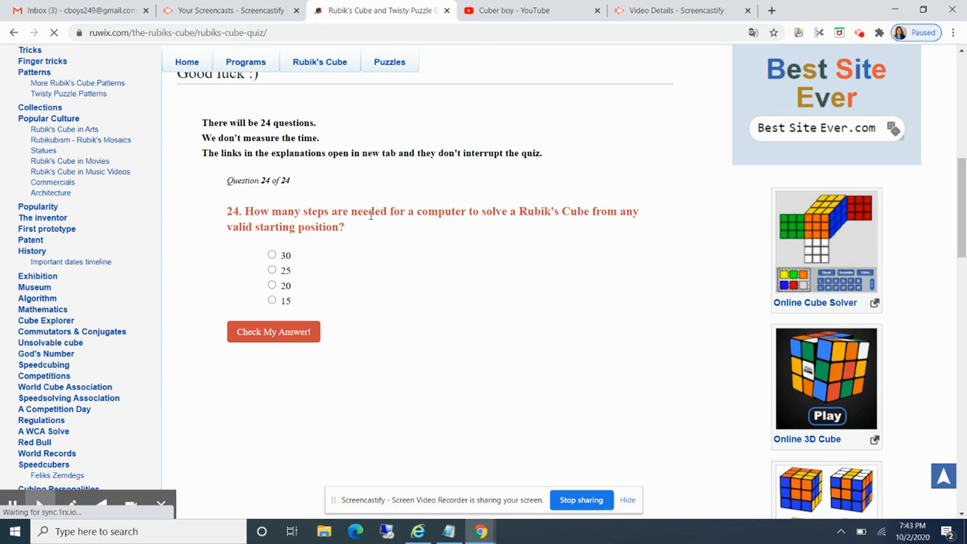
{"action": "mouse_move", "coordinate": [370, 275]}
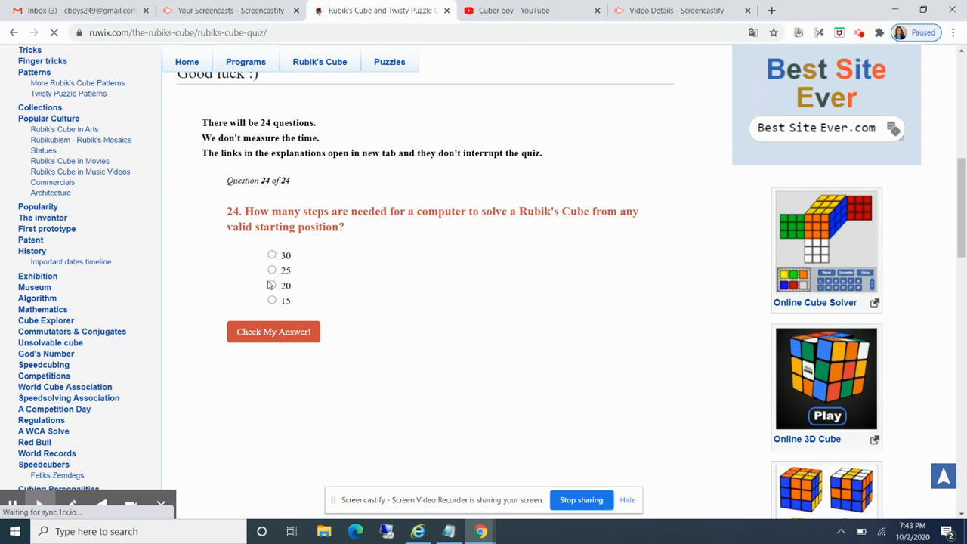
{"action": "left_click", "coordinate": [272, 285]}
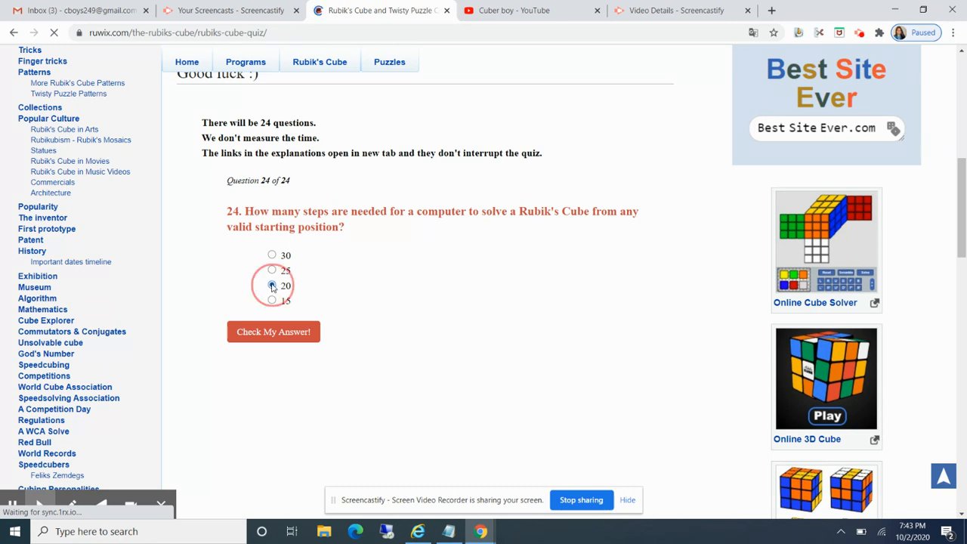
{"action": "left_click", "coordinate": [272, 332]}
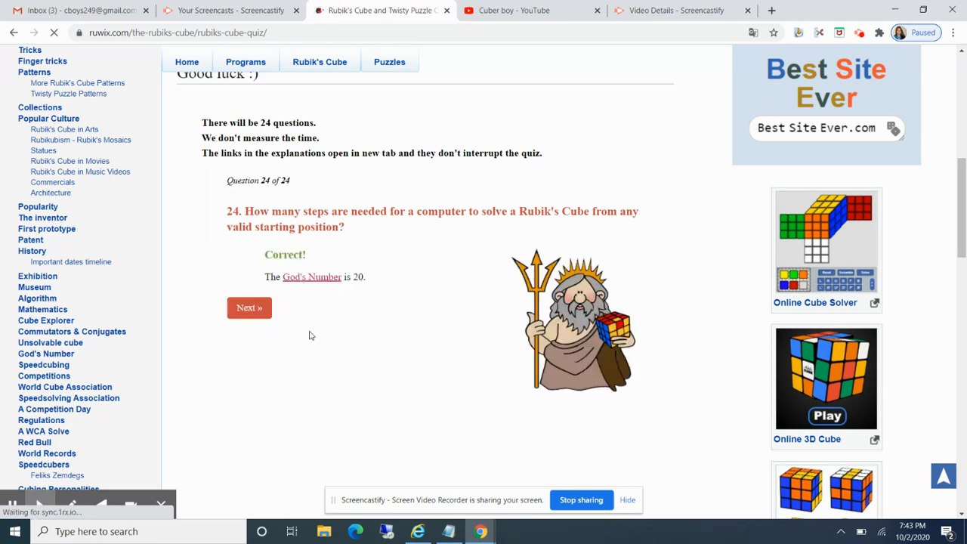
{"action": "left_click", "coordinate": [247, 308]}
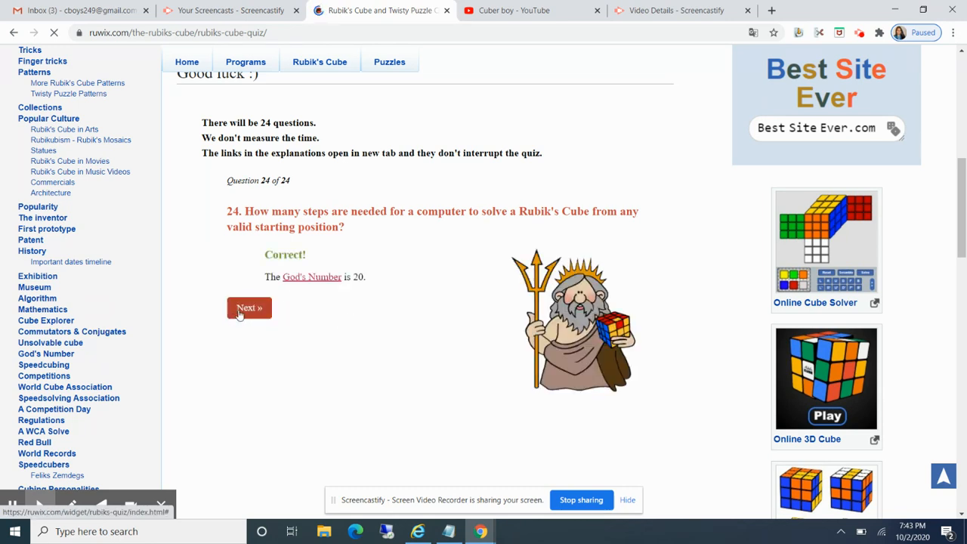
{"action": "left_click", "coordinate": [247, 308]}
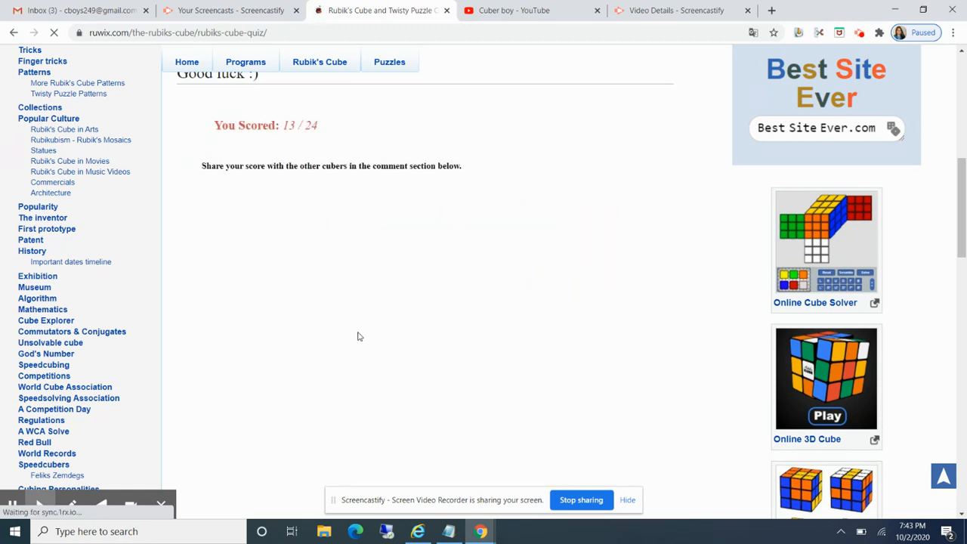
- Leave the 13/24 result and switch to the Cuber boy YouTube channel tab
{"action": "scroll", "scroll_direction": "up", "scroll_amount": 3}
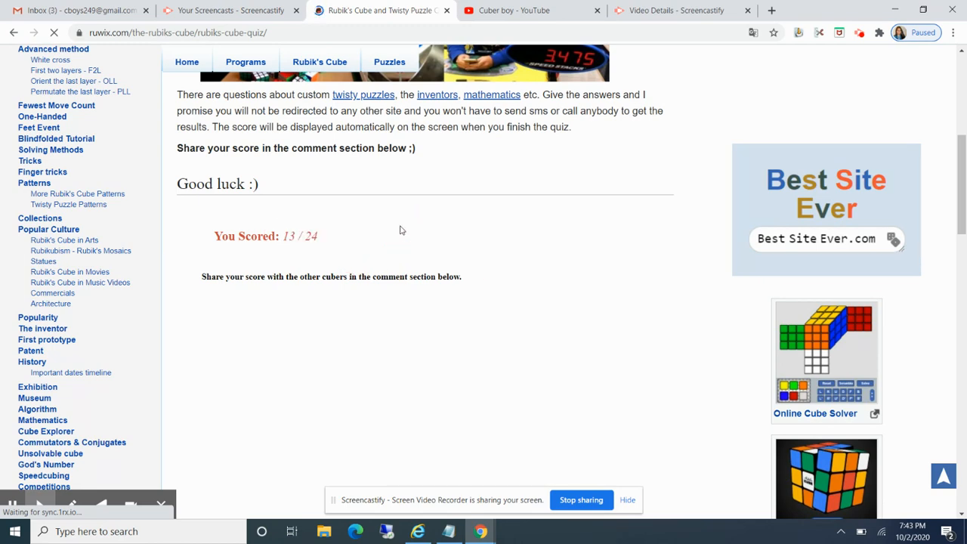
{"action": "left_click", "coordinate": [513, 10]}
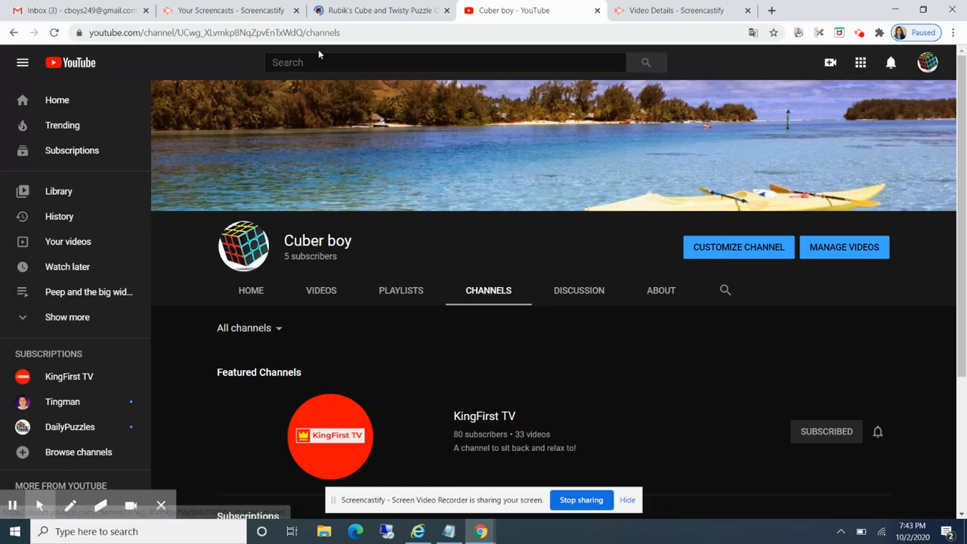
- Show the channel's Home uploads and start the V2 cube video
{"action": "scroll", "scroll_direction": "down", "scroll_amount": 3}
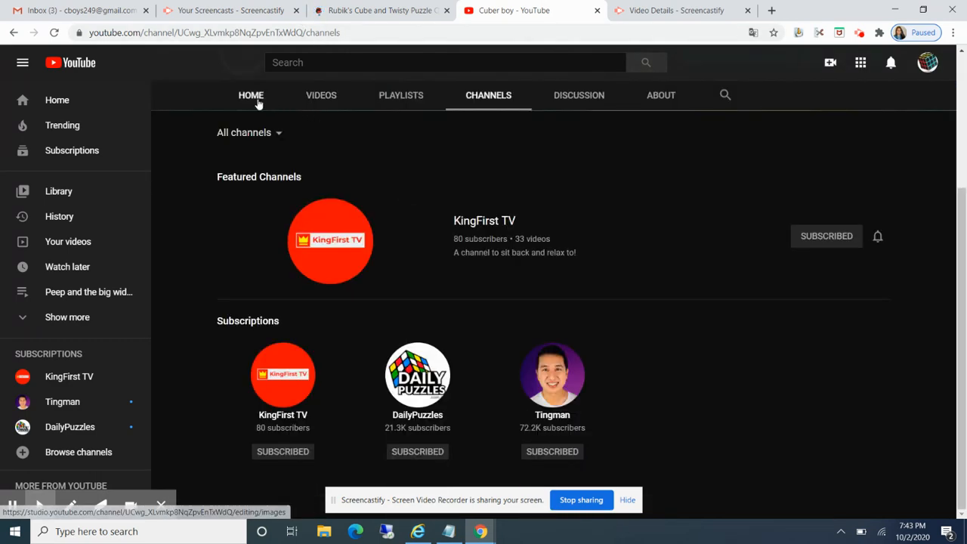
{"action": "left_click", "coordinate": [251, 95]}
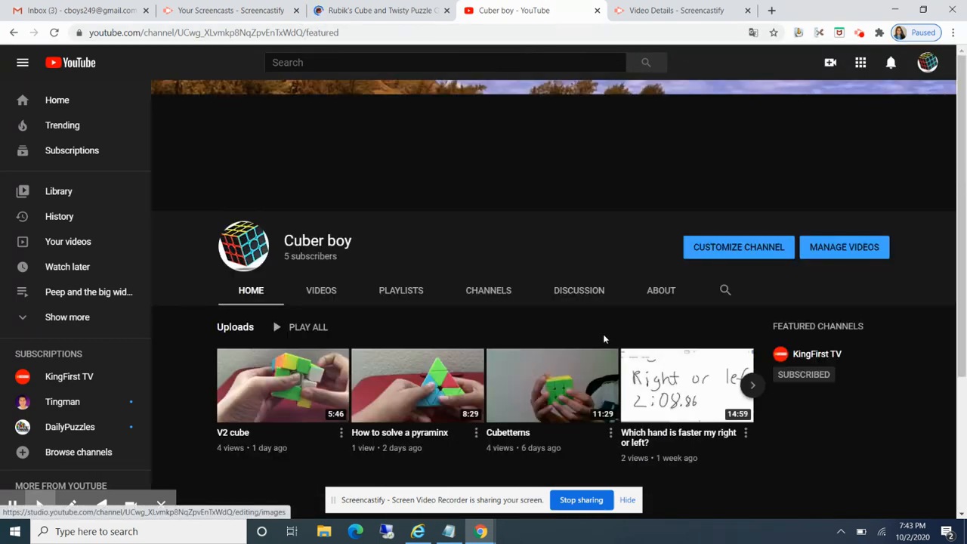
{"action": "scroll", "scroll_direction": "down", "scroll_amount": 3}
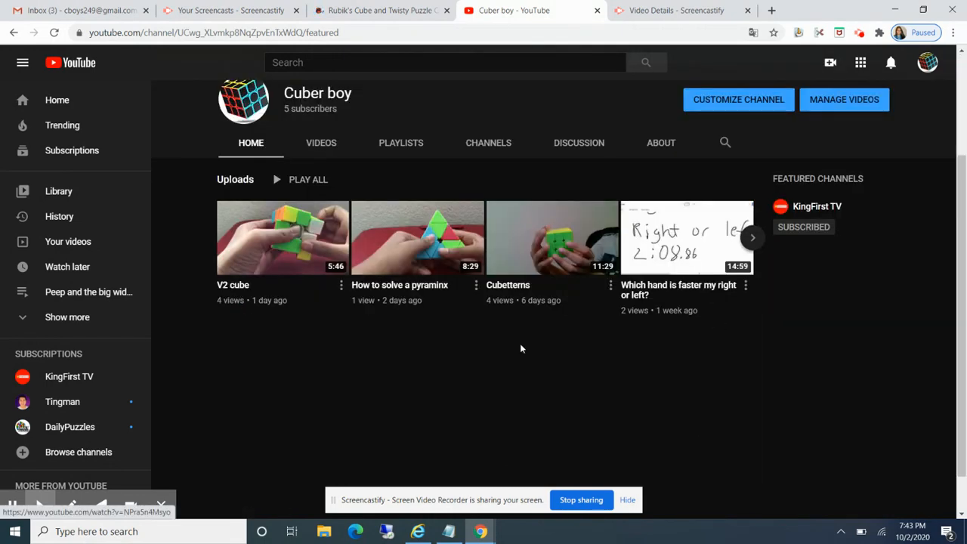
{"action": "mouse_move", "coordinate": [293, 272]}
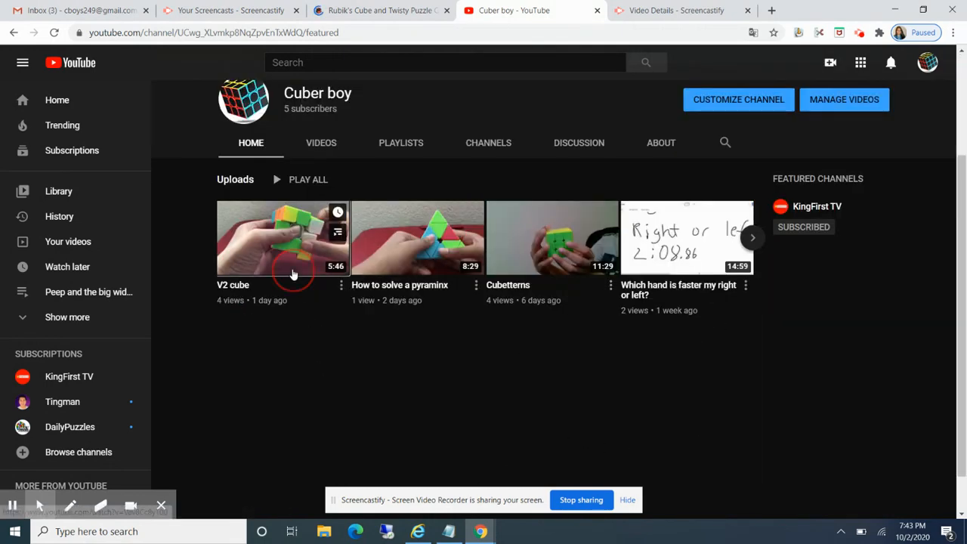
{"action": "left_click", "coordinate": [281, 237]}
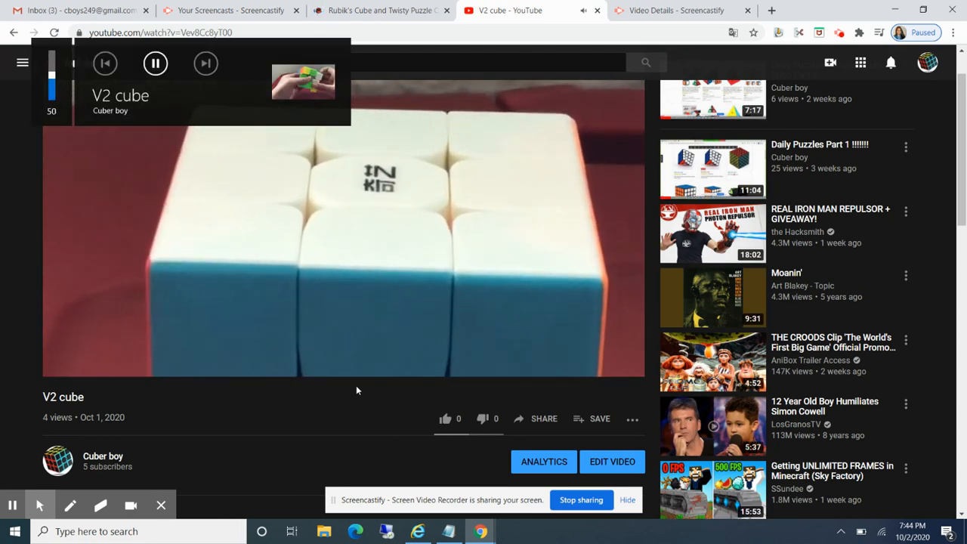
- Post a comment saying the V2 cube is made from a Roxenda cube 3 set on Amazon
{"action": "scroll", "scroll_direction": "down", "scroll_amount": 3}
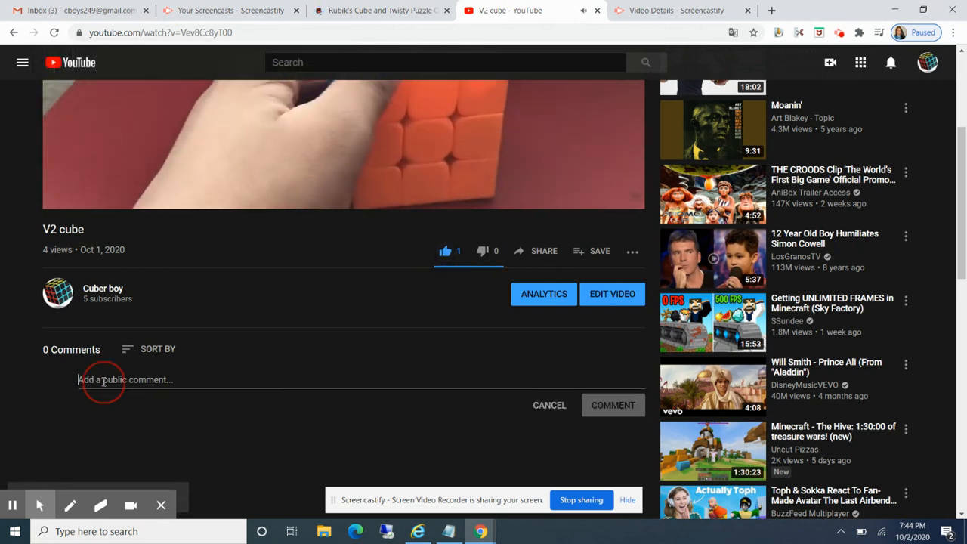
{"action": "type", "text": "Hey there that"}
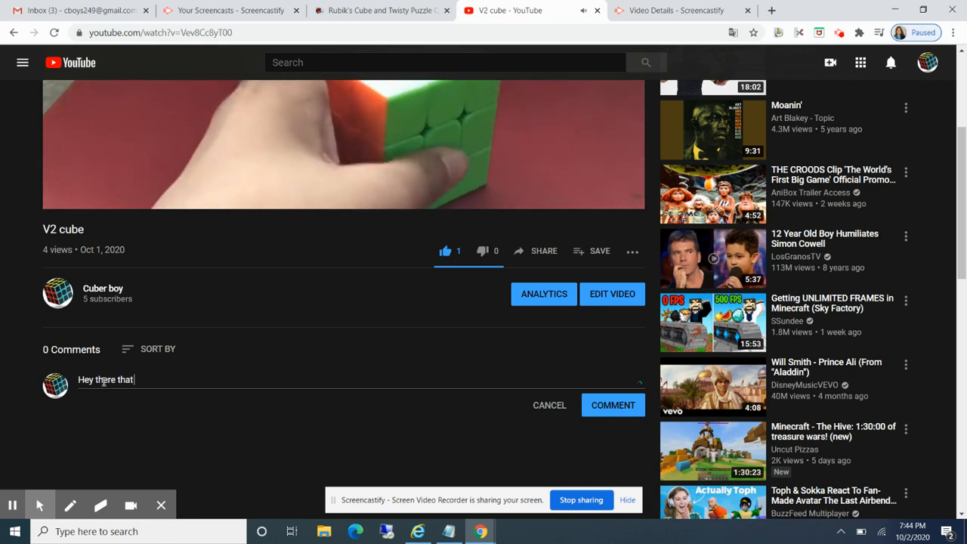
{"action": "type", "text": "is what I made out of a normal rubik's roxenda"}
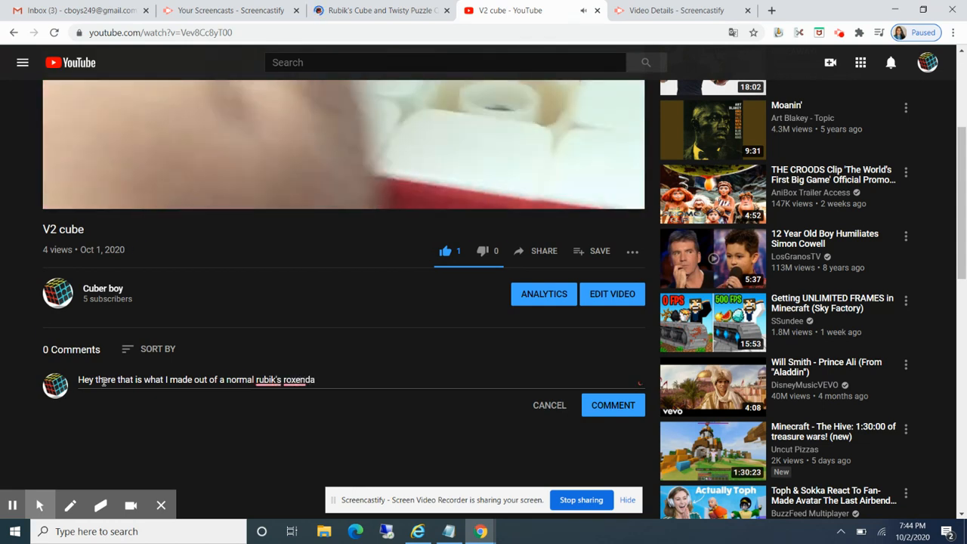
{"action": "type", "text": "cube"}
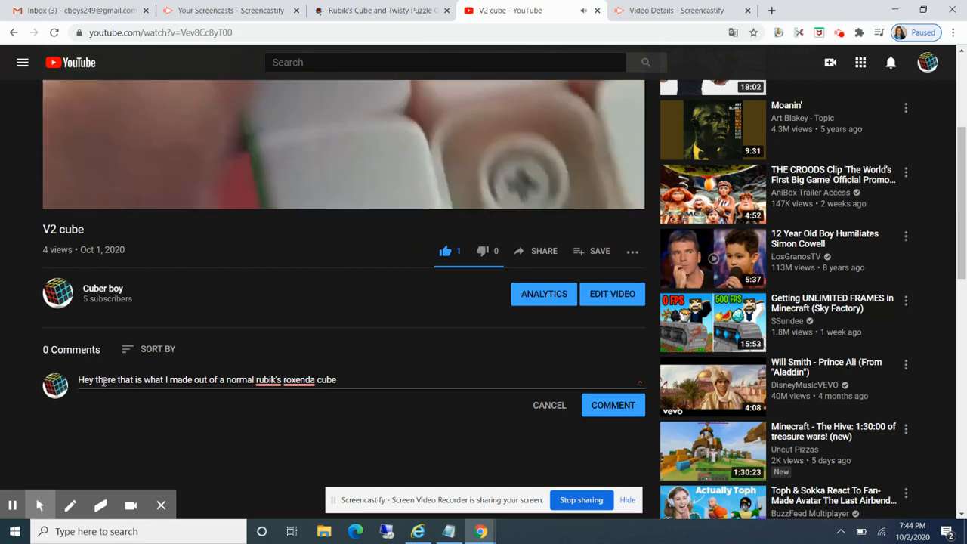
{"action": "type", "text": "3 set, it is on ama"}
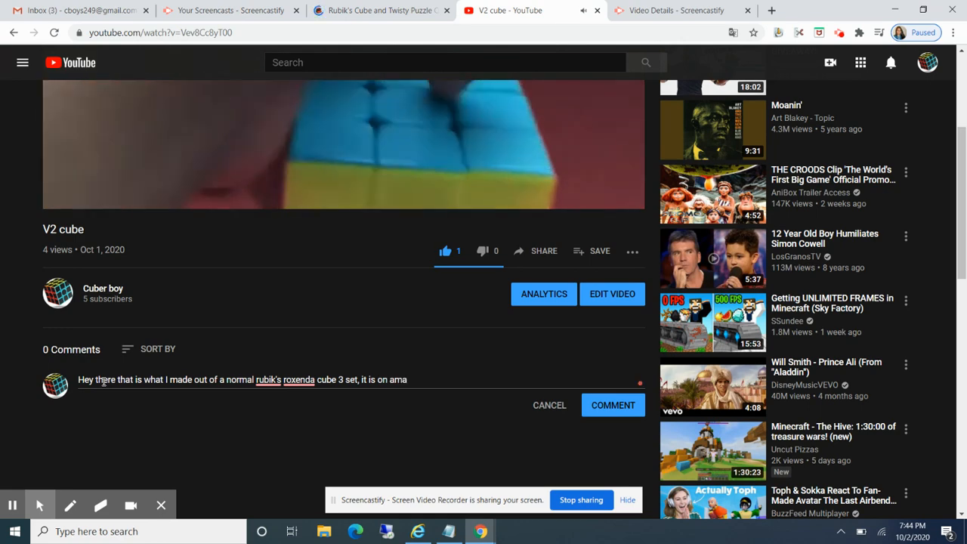
{"action": "type", "text": "zon."}
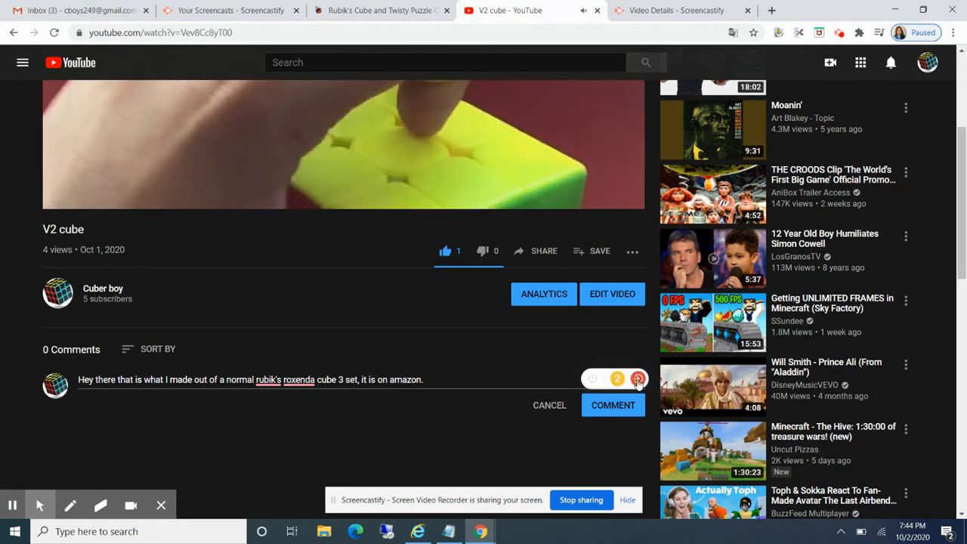
{"action": "left_click", "coordinate": [637, 377]}
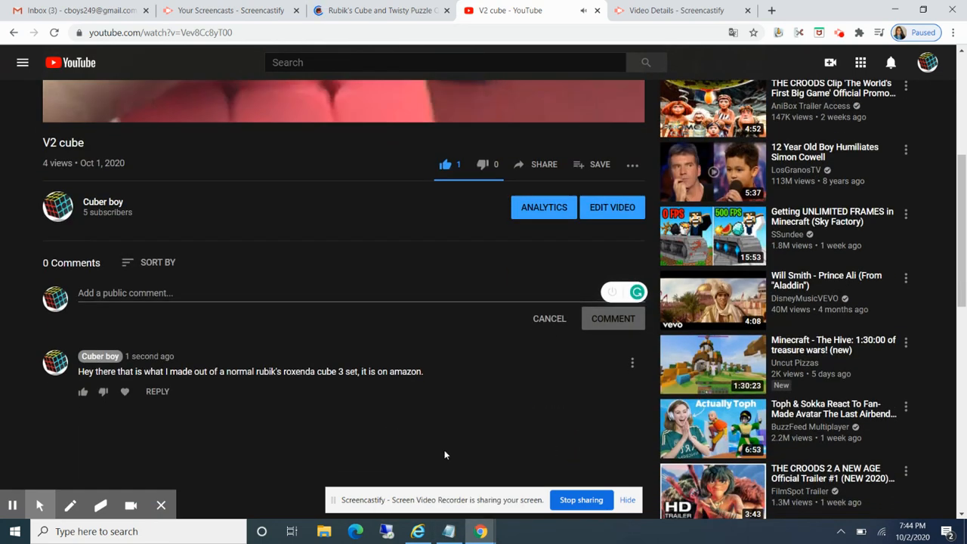
{"action": "left_click", "coordinate": [128, 391]}
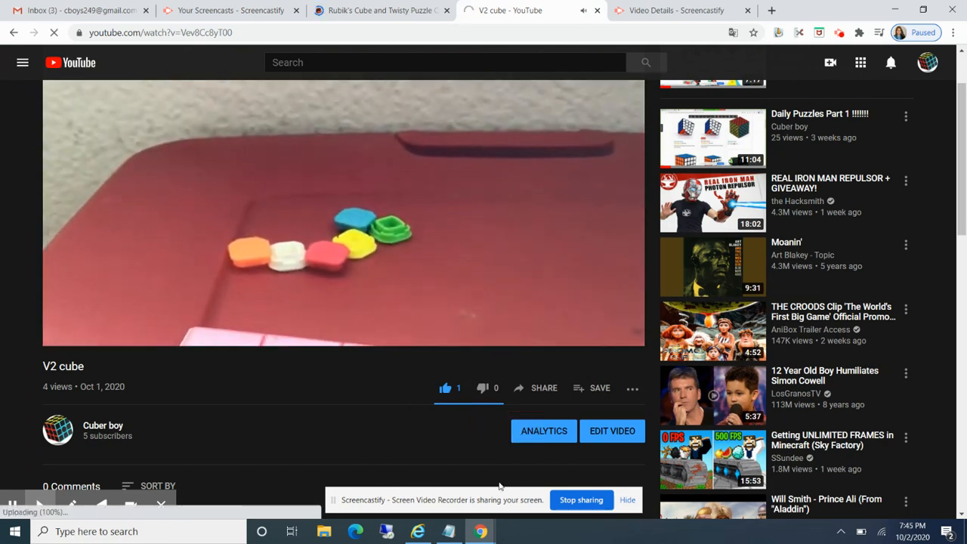
- Return from the V2 cube video to the Ruwix quiz tab showing 13/24
{"action": "left_click", "coordinate": [380, 9]}
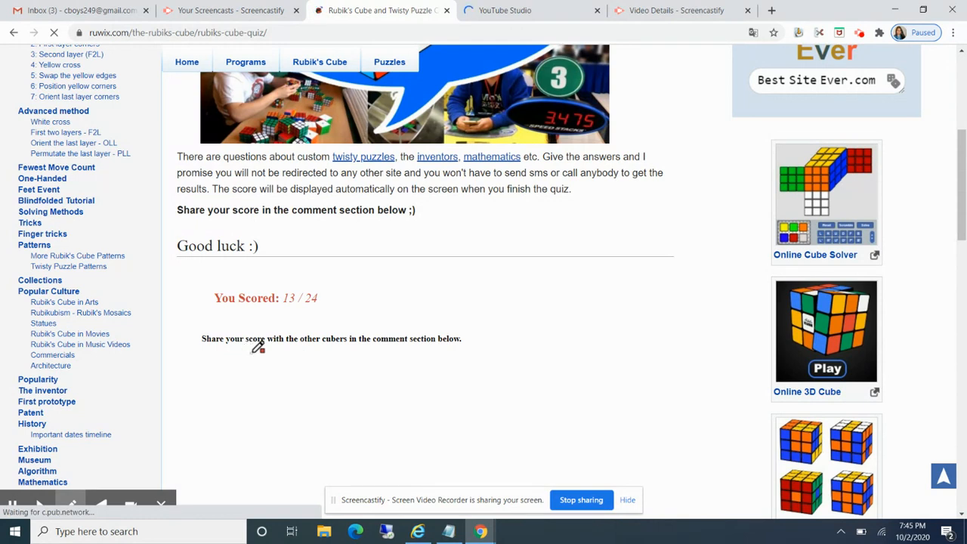
- Hand-write 'cubing quizzes' in red below the score with a downward arrow
{"action": "left_click_drag", "start_coordinate": [259, 346], "coordinate": [266, 370]}
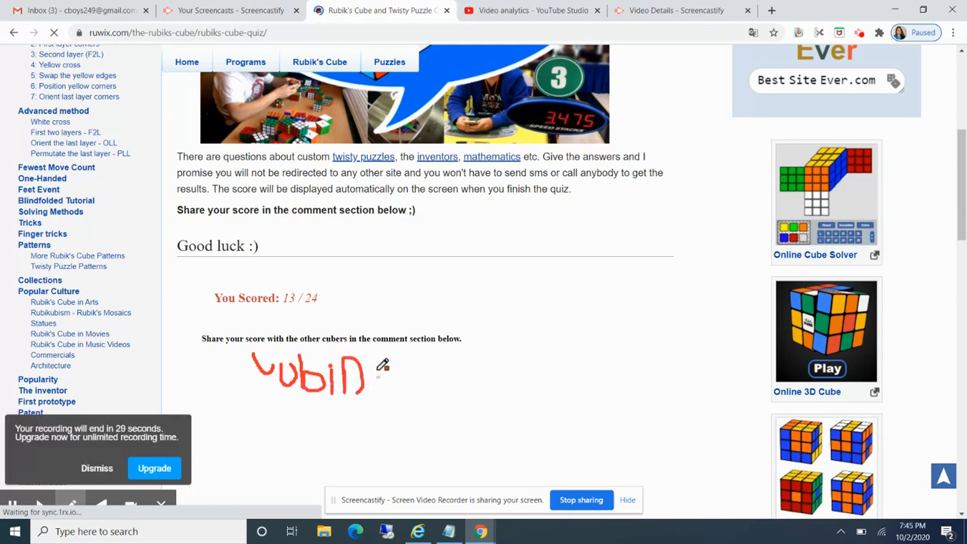
{"action": "left_click_drag", "start_coordinate": [370, 363], "coordinate": [392, 416]}
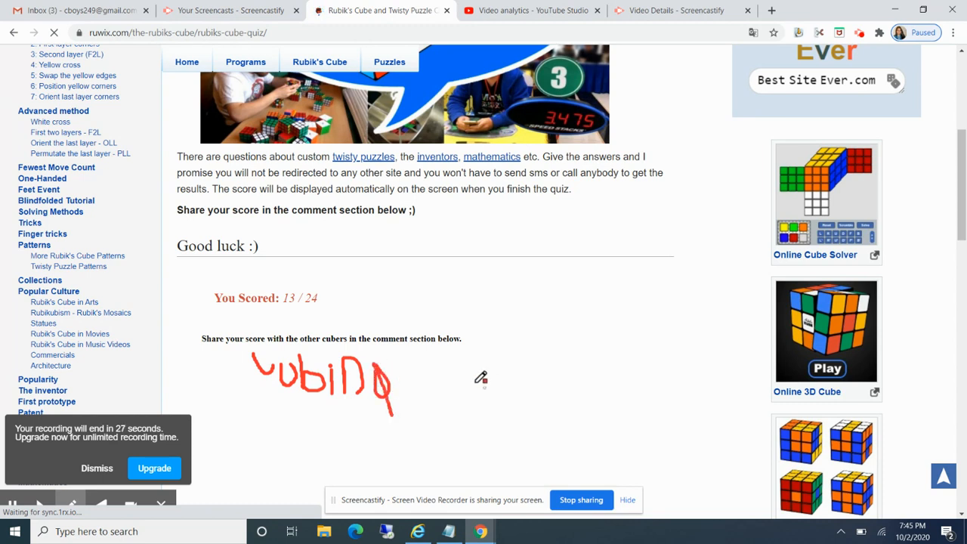
{"action": "left_click_drag", "start_coordinate": [453, 377], "coordinate": [472, 435]}
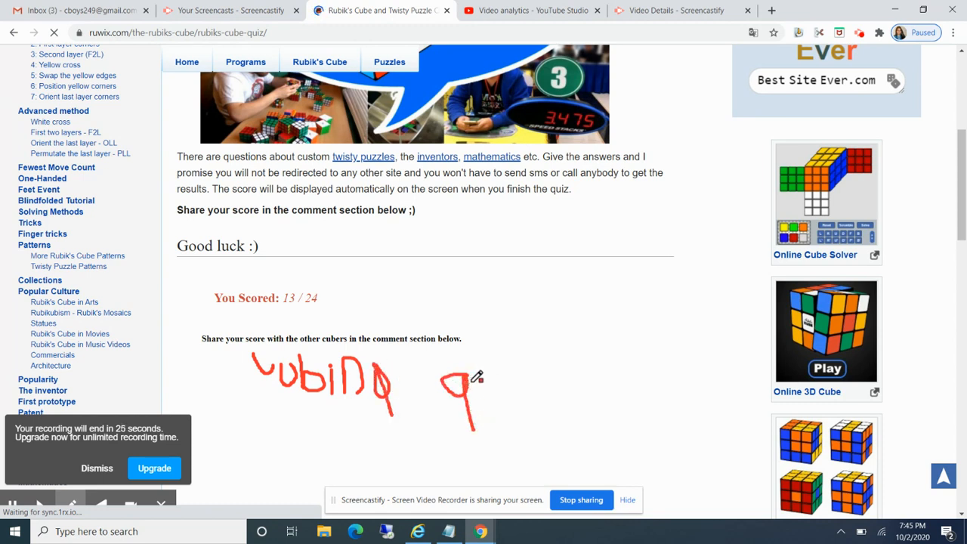
{"action": "left_click_drag", "start_coordinate": [483, 385], "coordinate": [513, 393]}
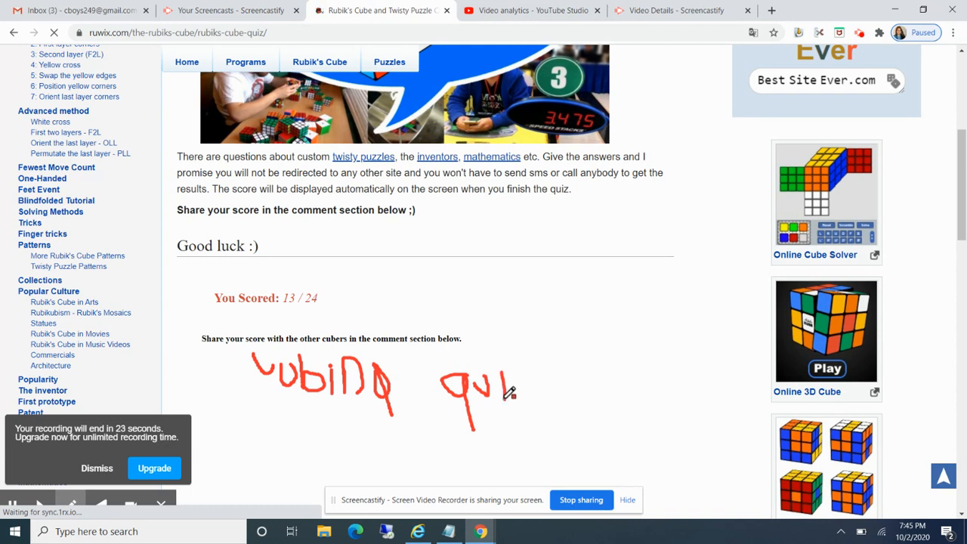
{"action": "left_click_drag", "start_coordinate": [498, 370], "coordinate": [551, 408]}
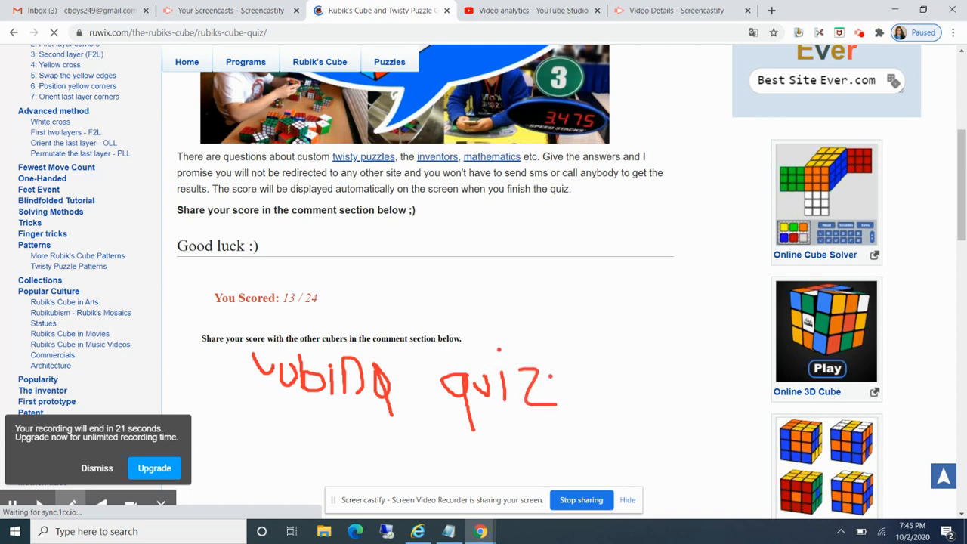
{"action": "left_click_drag", "start_coordinate": [544, 378], "coordinate": [664, 408]}
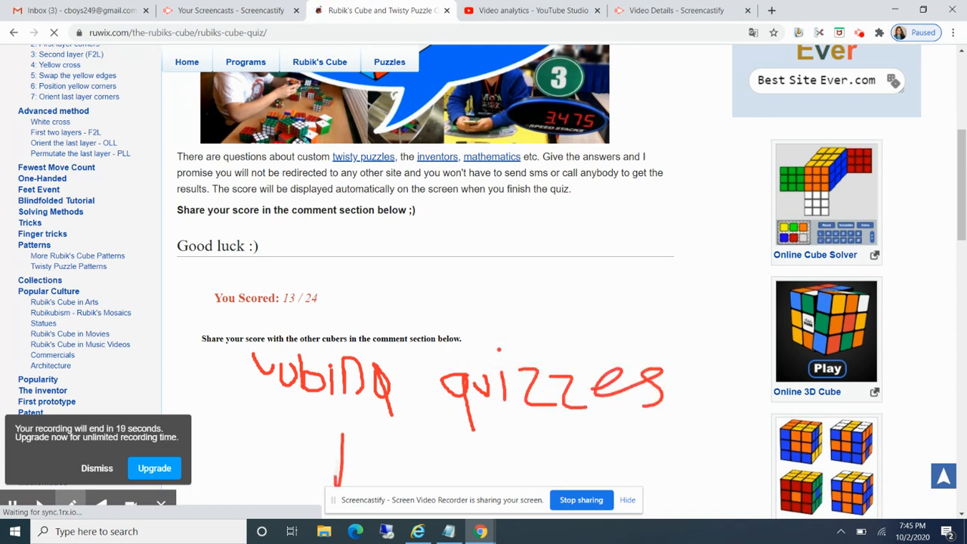